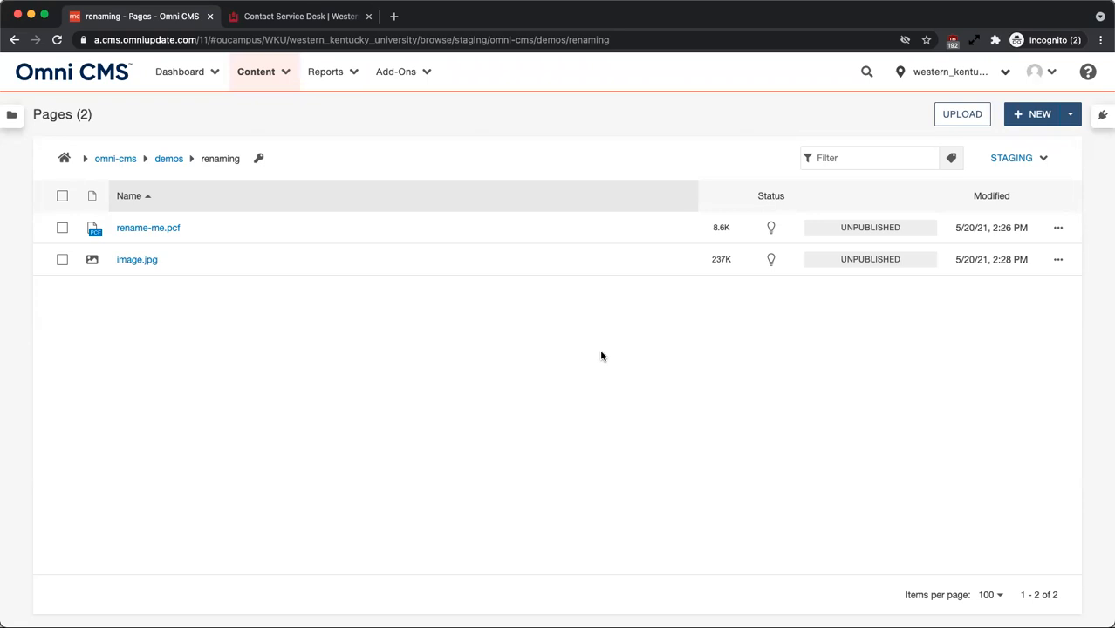
{"action": "mouse_move", "coordinate": [1059, 228]}
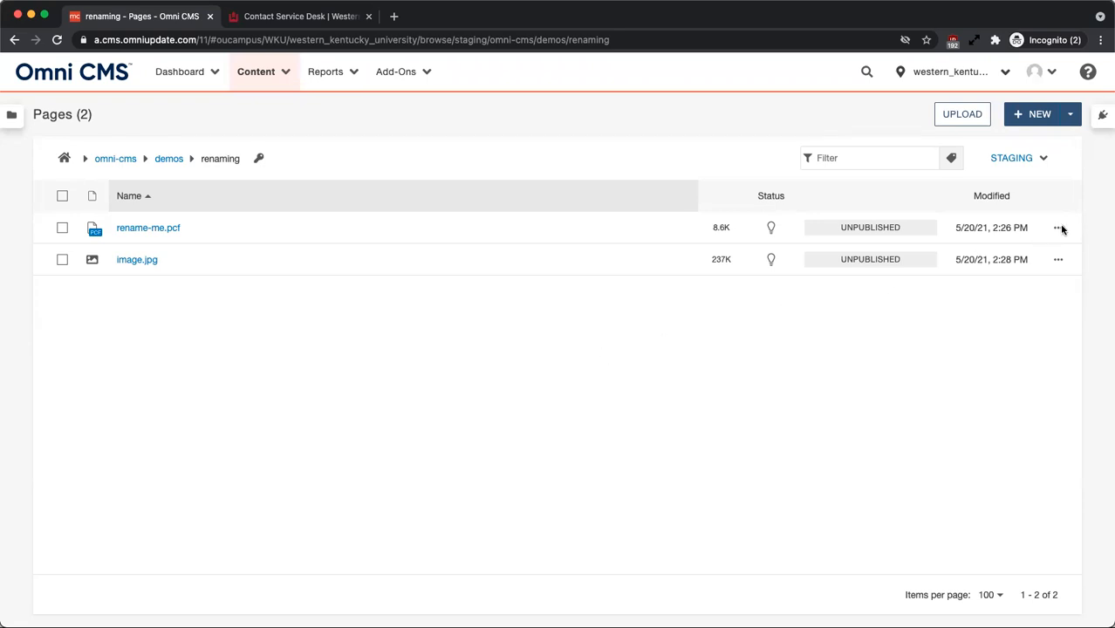
{"action": "mouse_move", "coordinate": [1058, 228]}
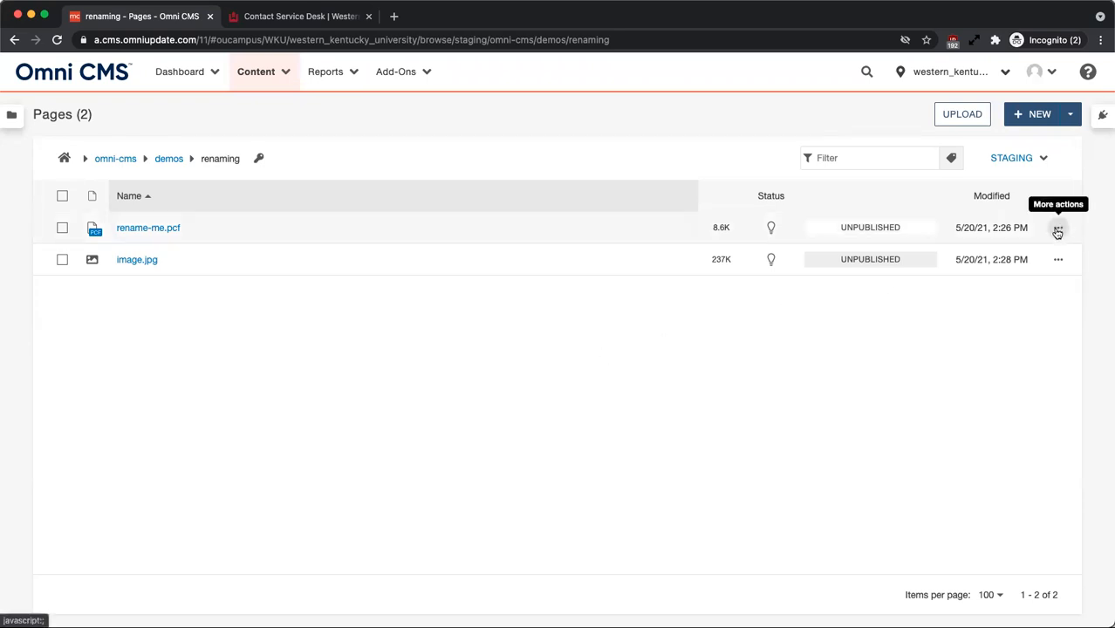
Step: Choose Rename for rename-me.pcf from its More actions file operations menu
{"action": "left_click", "coordinate": [1058, 228]}
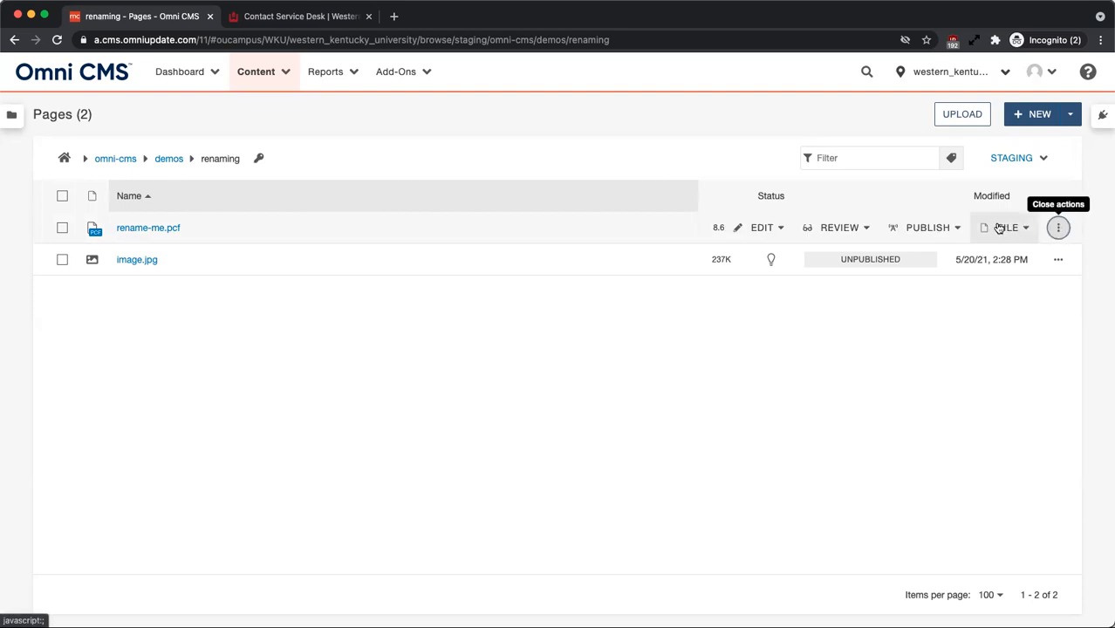
{"action": "left_click", "coordinate": [1005, 228]}
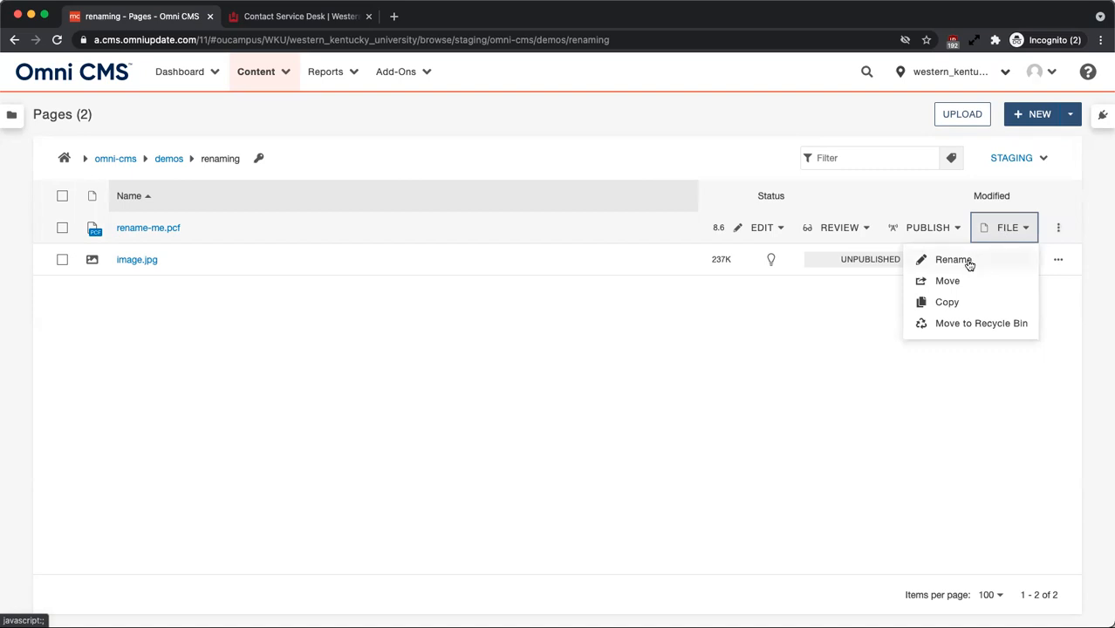
{"action": "left_click", "coordinate": [952, 260]}
{"action": "type", "text": "New-file-name.pcf"}
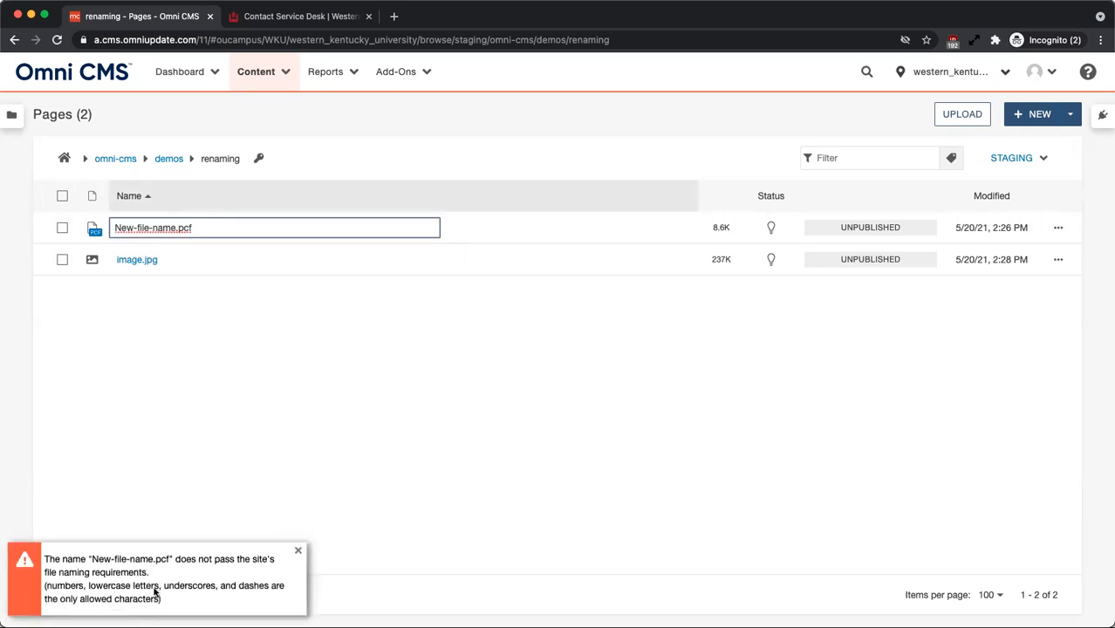
{"action": "mouse_move", "coordinate": [159, 600]}
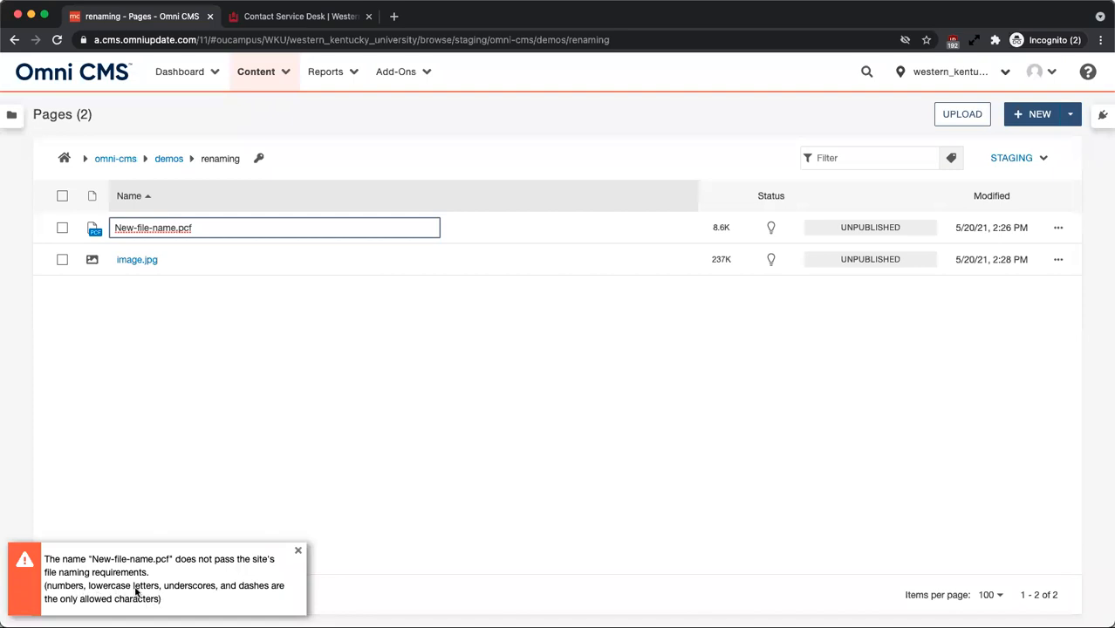
{"action": "mouse_move", "coordinate": [221, 608]}
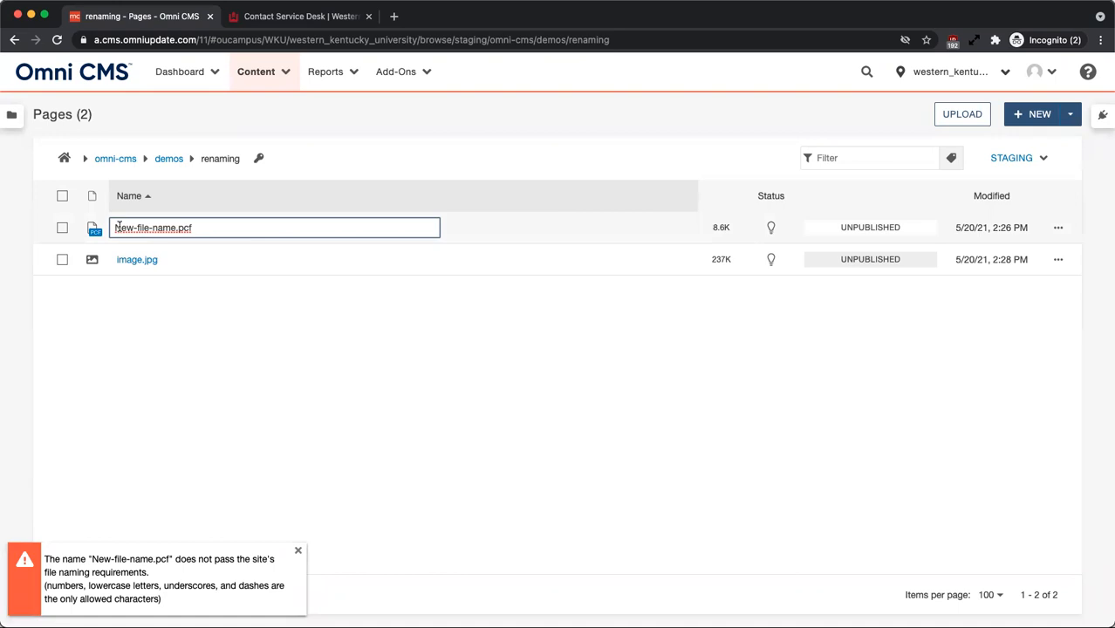
Step: Enter the lowercase name 'new-file-name.pcf' to satisfy the naming rules
{"action": "type", "text": "new-file-name.pcf"}
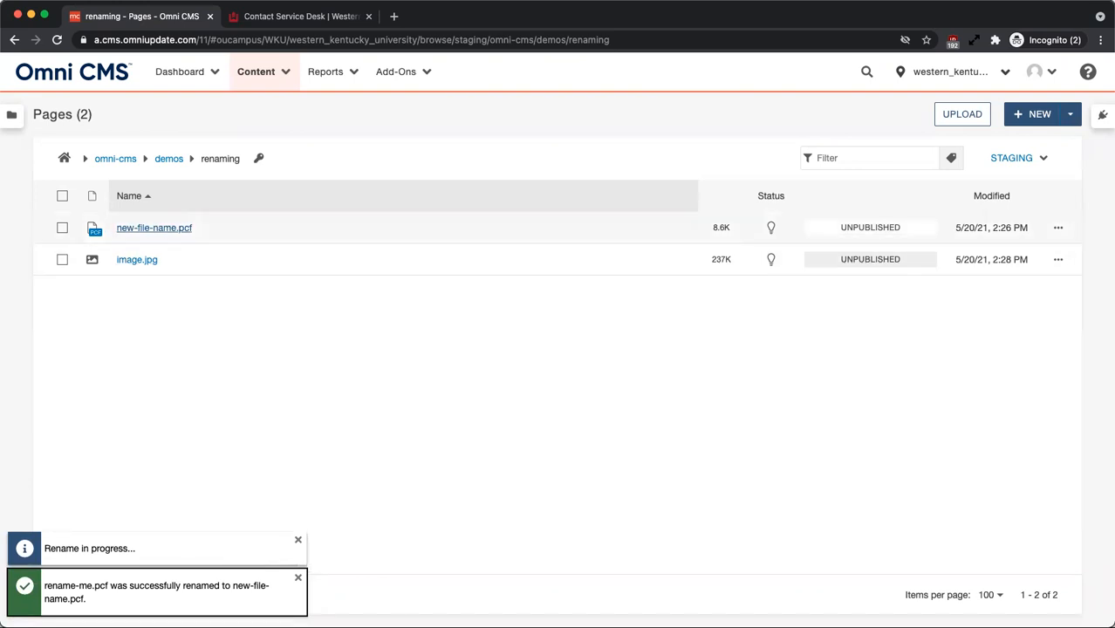
{"action": "mouse_move", "coordinate": [155, 228]}
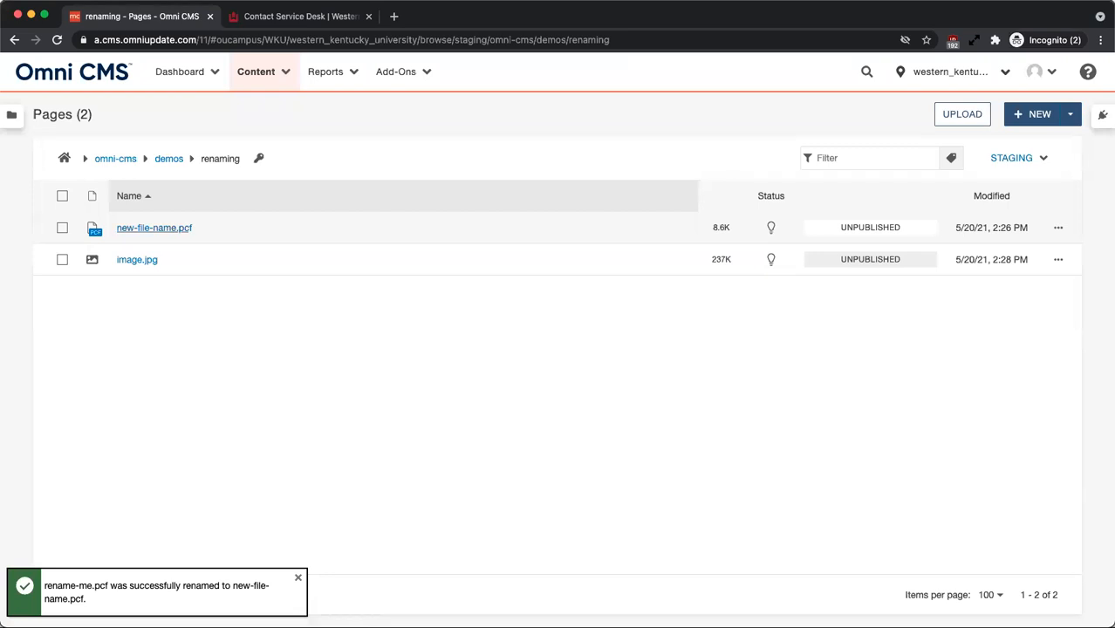
{"action": "mouse_move", "coordinate": [155, 228]}
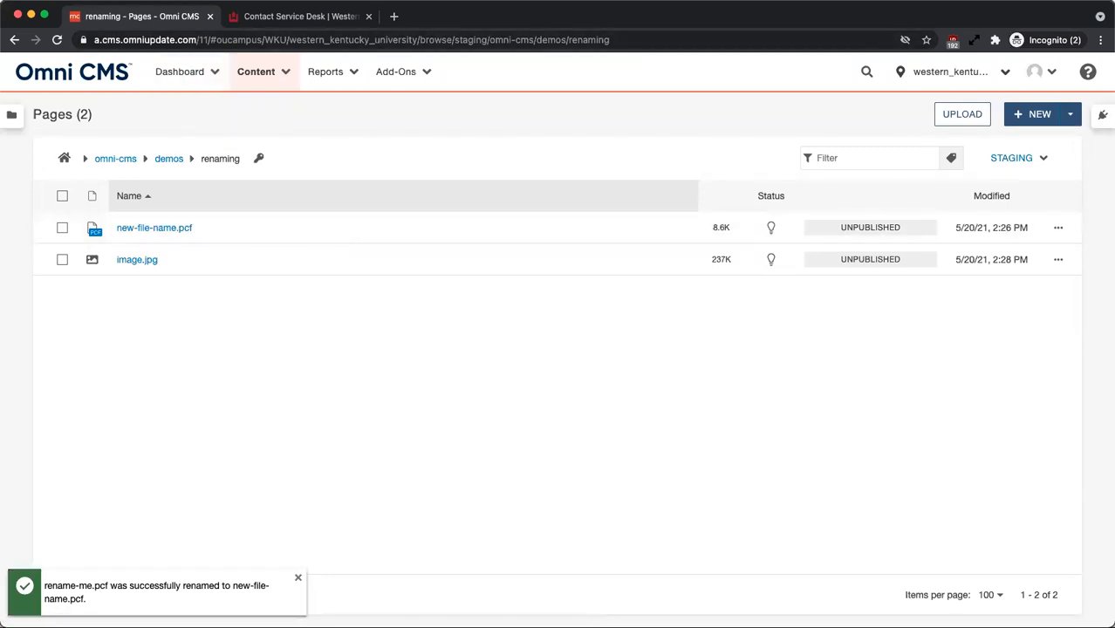
Step: Dismiss the rename success notification and switch to the Contact Service Desk page
{"action": "left_click", "coordinate": [298, 578]}
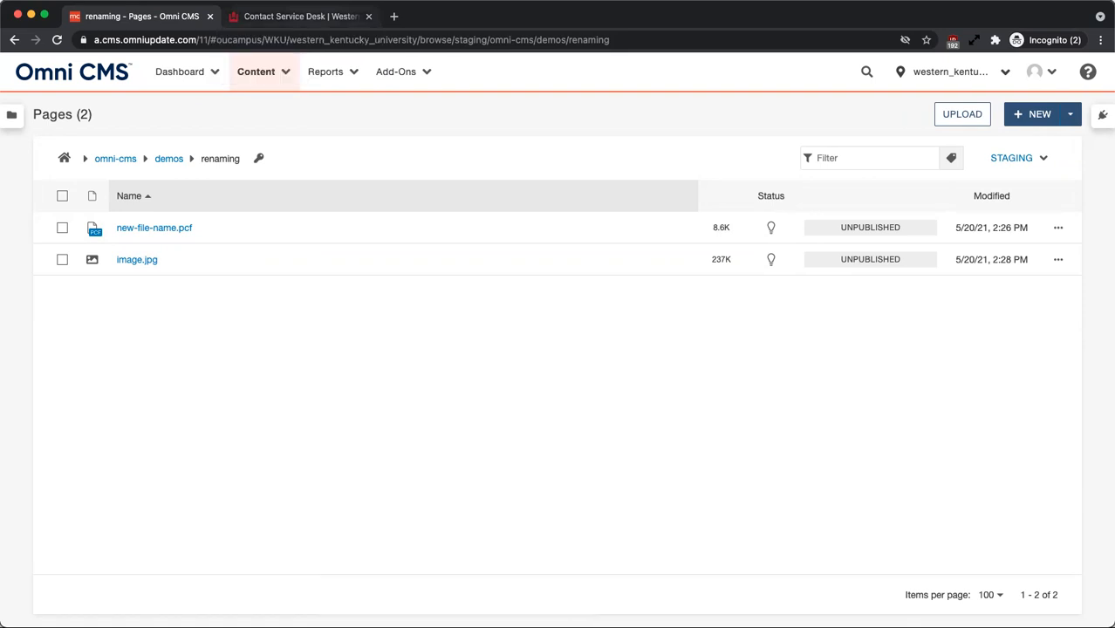
{"action": "left_click", "coordinate": [300, 16]}
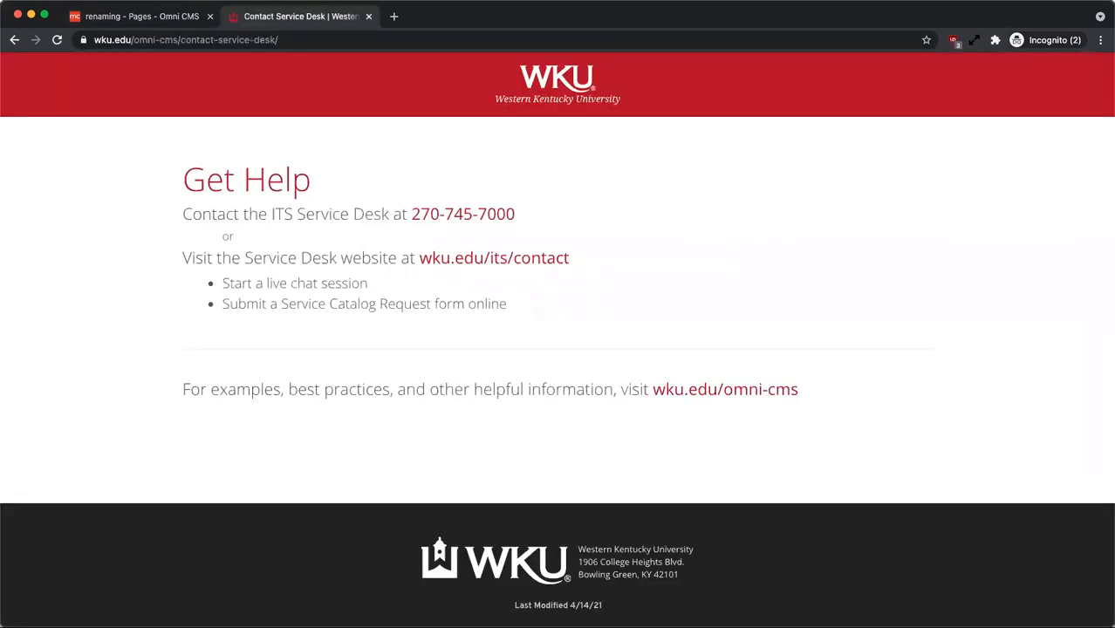